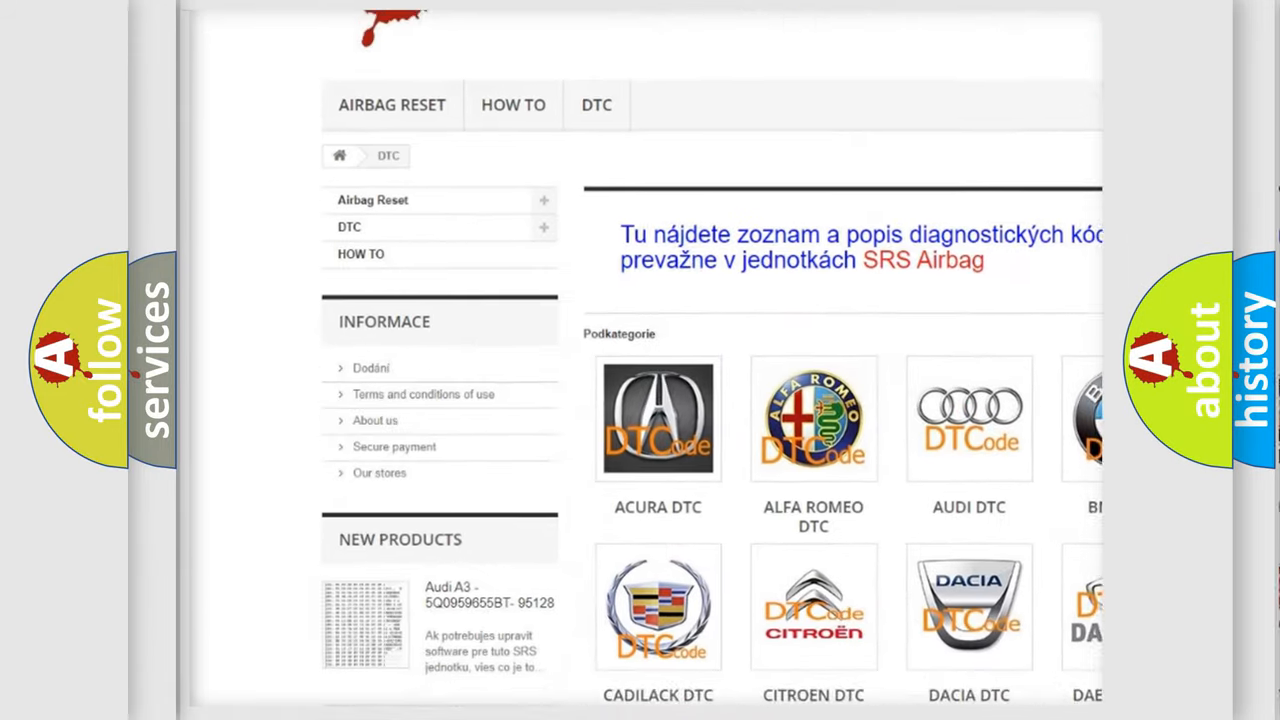
{"action": "scroll", "scroll_direction": "down", "scroll_amount": 3}
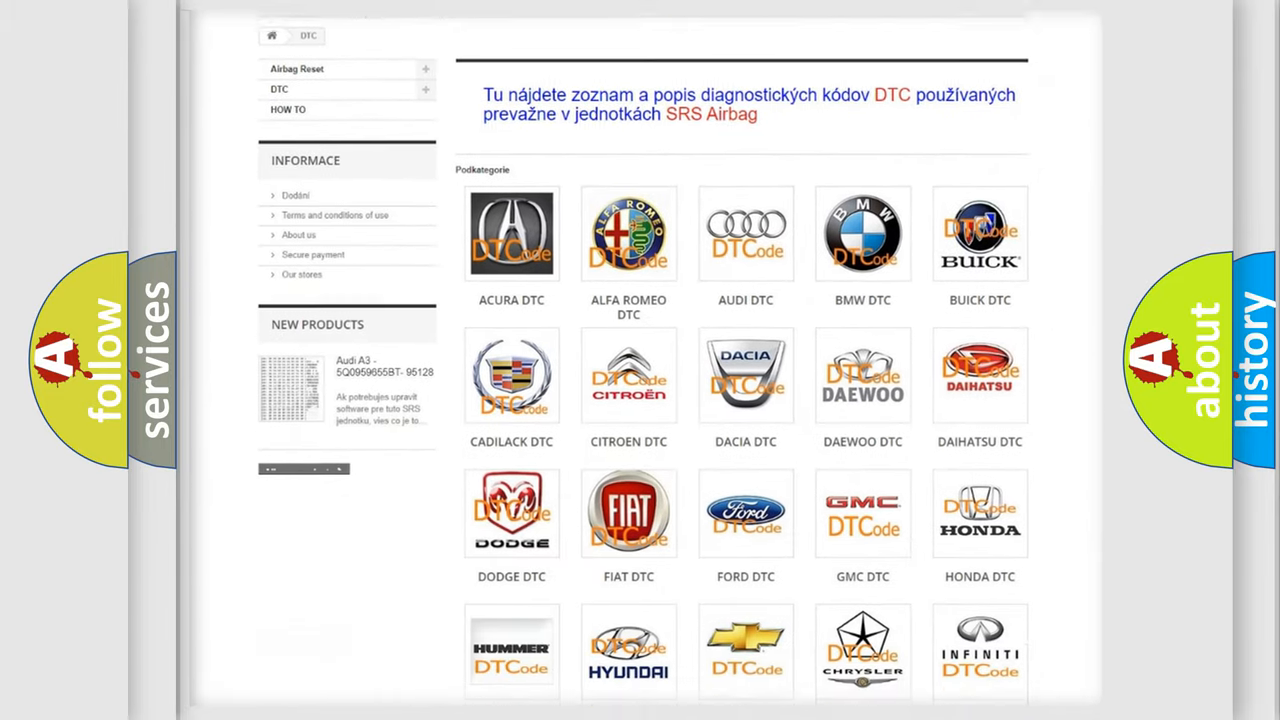
{"action": "scroll", "scroll_direction": "down", "scroll_amount": 3}
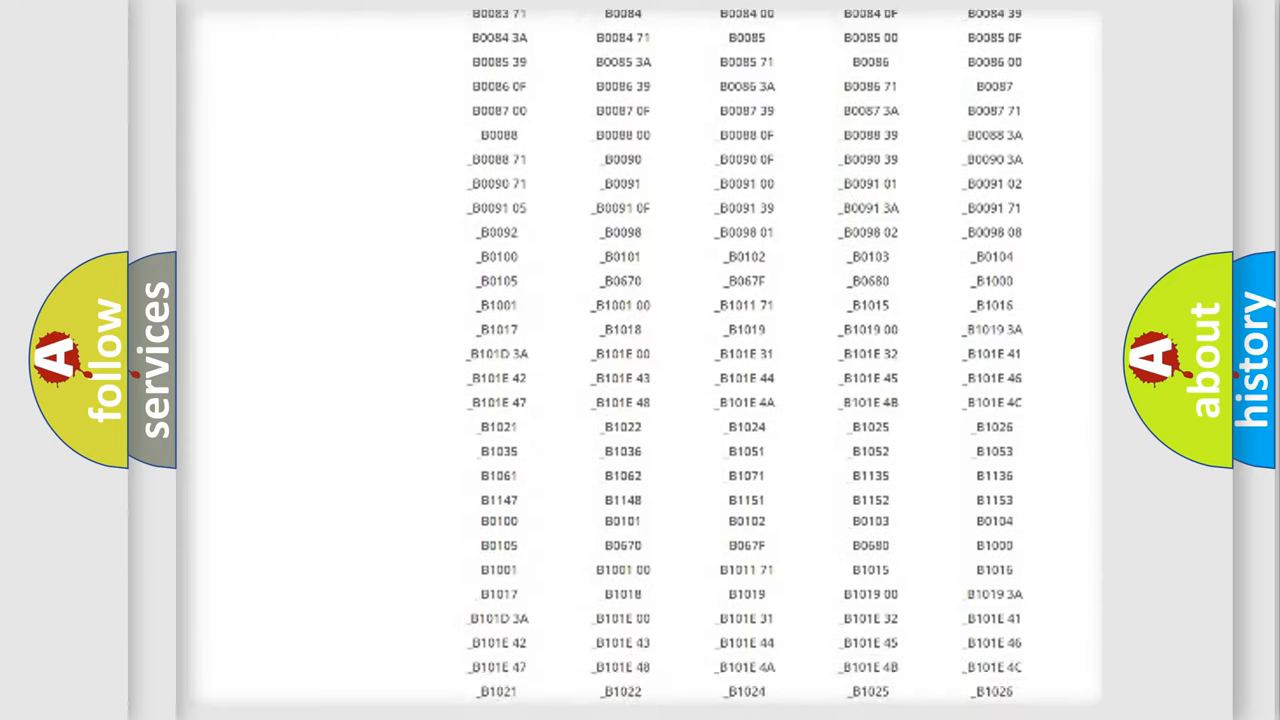
{"action": "scroll", "scroll_direction": "down", "scroll_amount": 3}
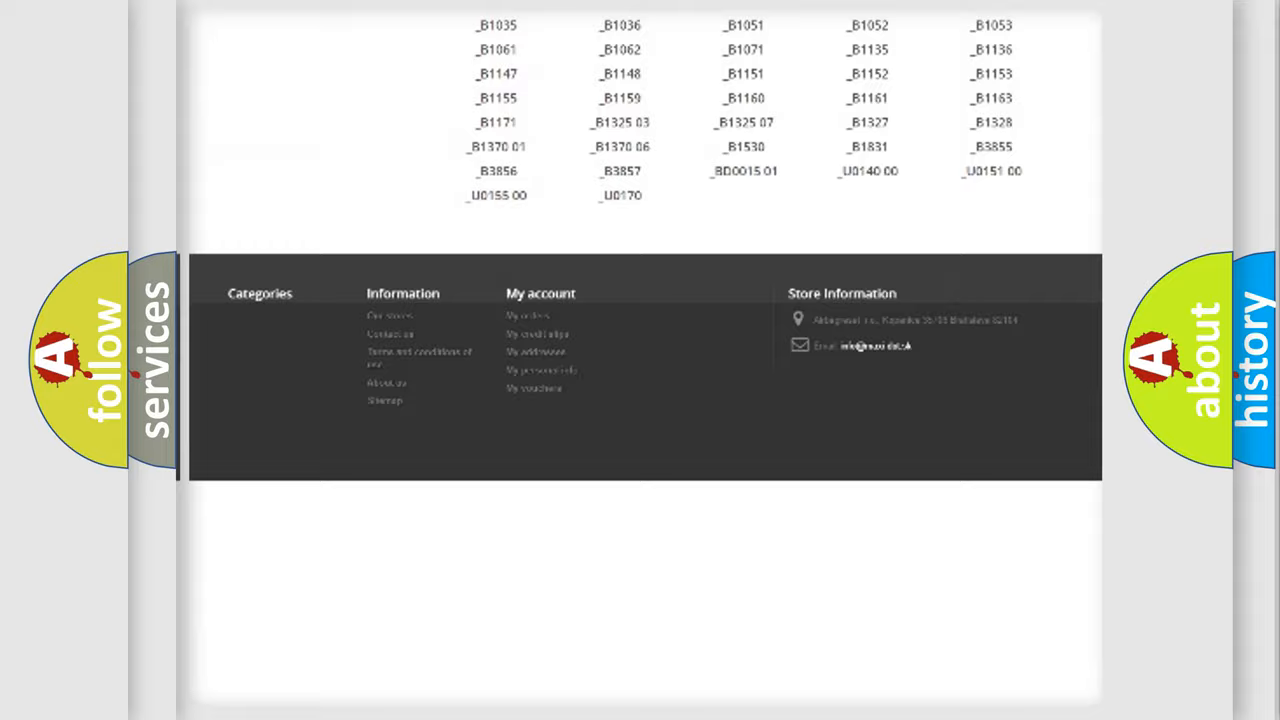